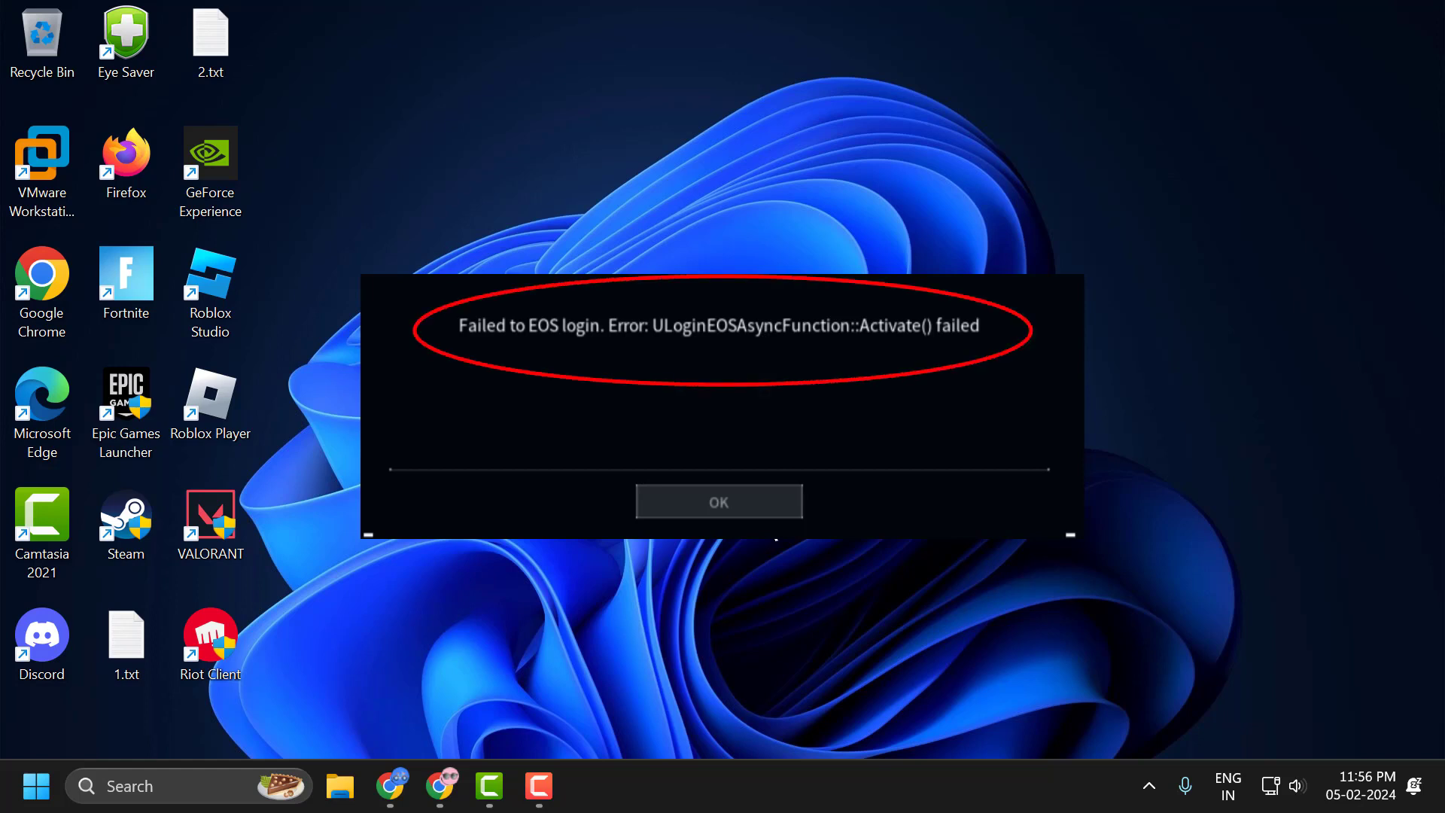
Dismiss the EOS login error and launch the Services app from search results
{"action": "left_click", "coordinate": [717, 501]}
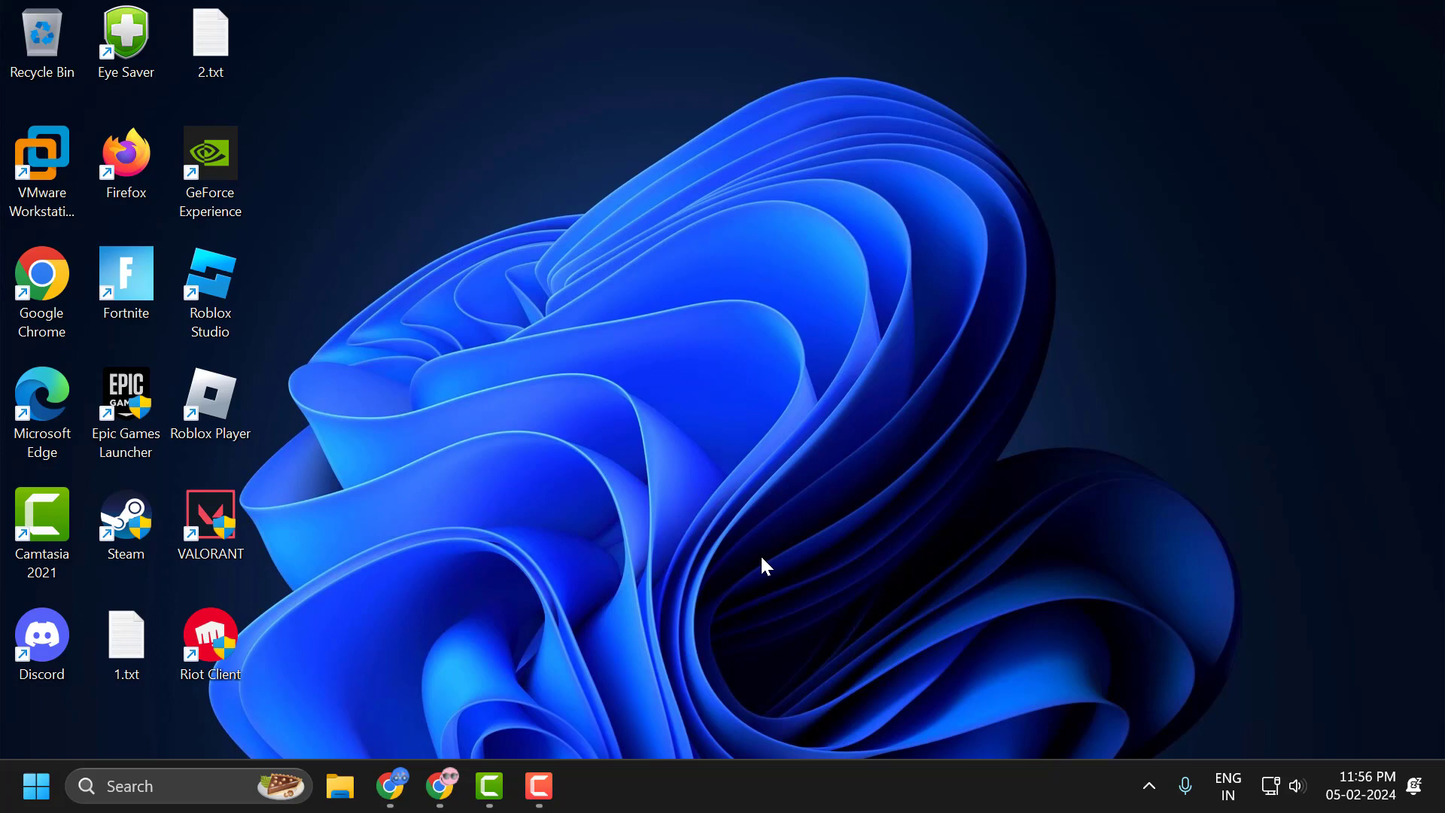
{"action": "mouse_move", "coordinate": [627, 596]}
{"action": "type", "text": "services"}
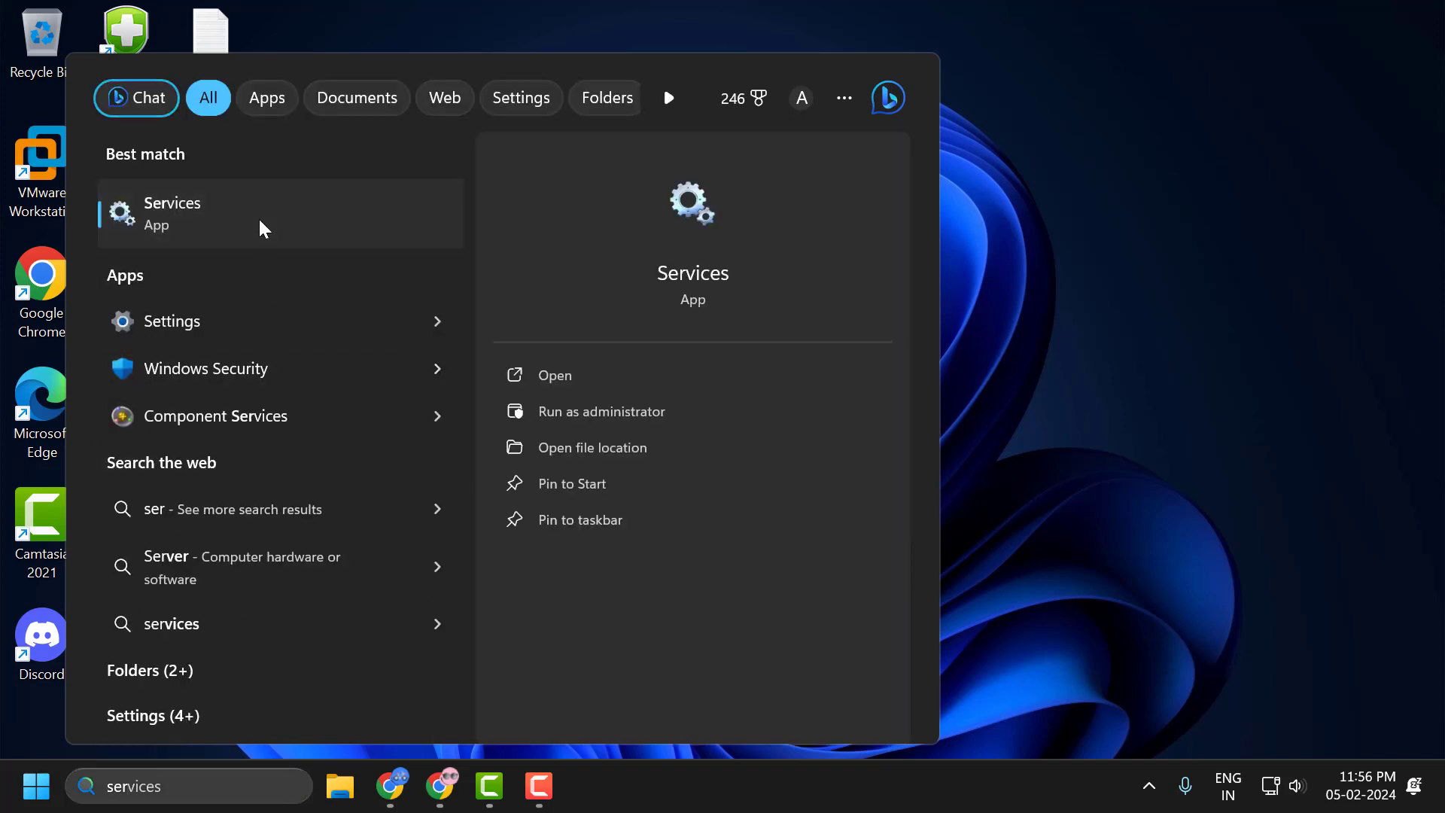
{"action": "left_click", "coordinate": [173, 213]}
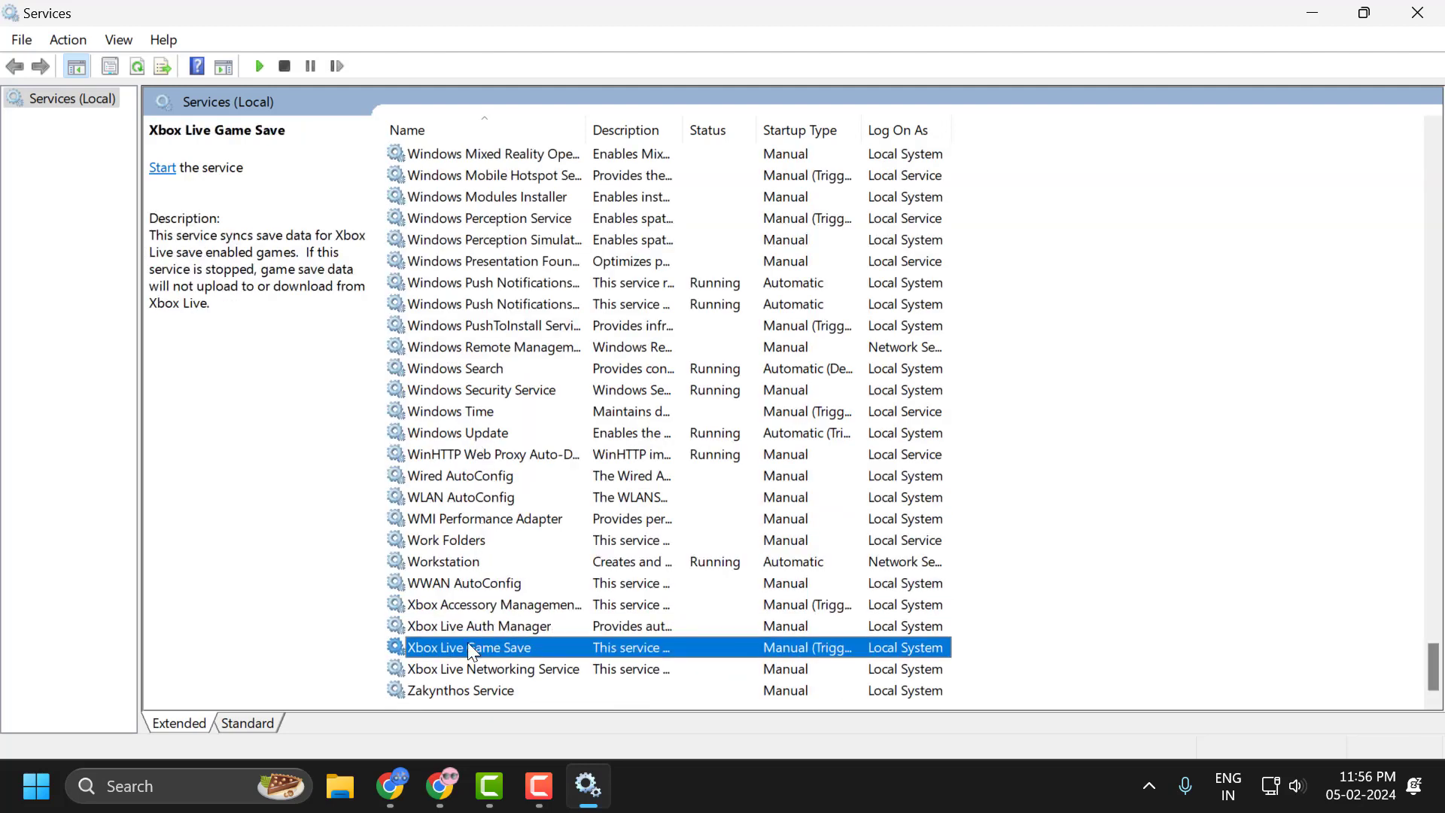
Set Xbox Accessory Management Service to Automatic startup, start it, and save
{"action": "left_click", "coordinate": [493, 604]}
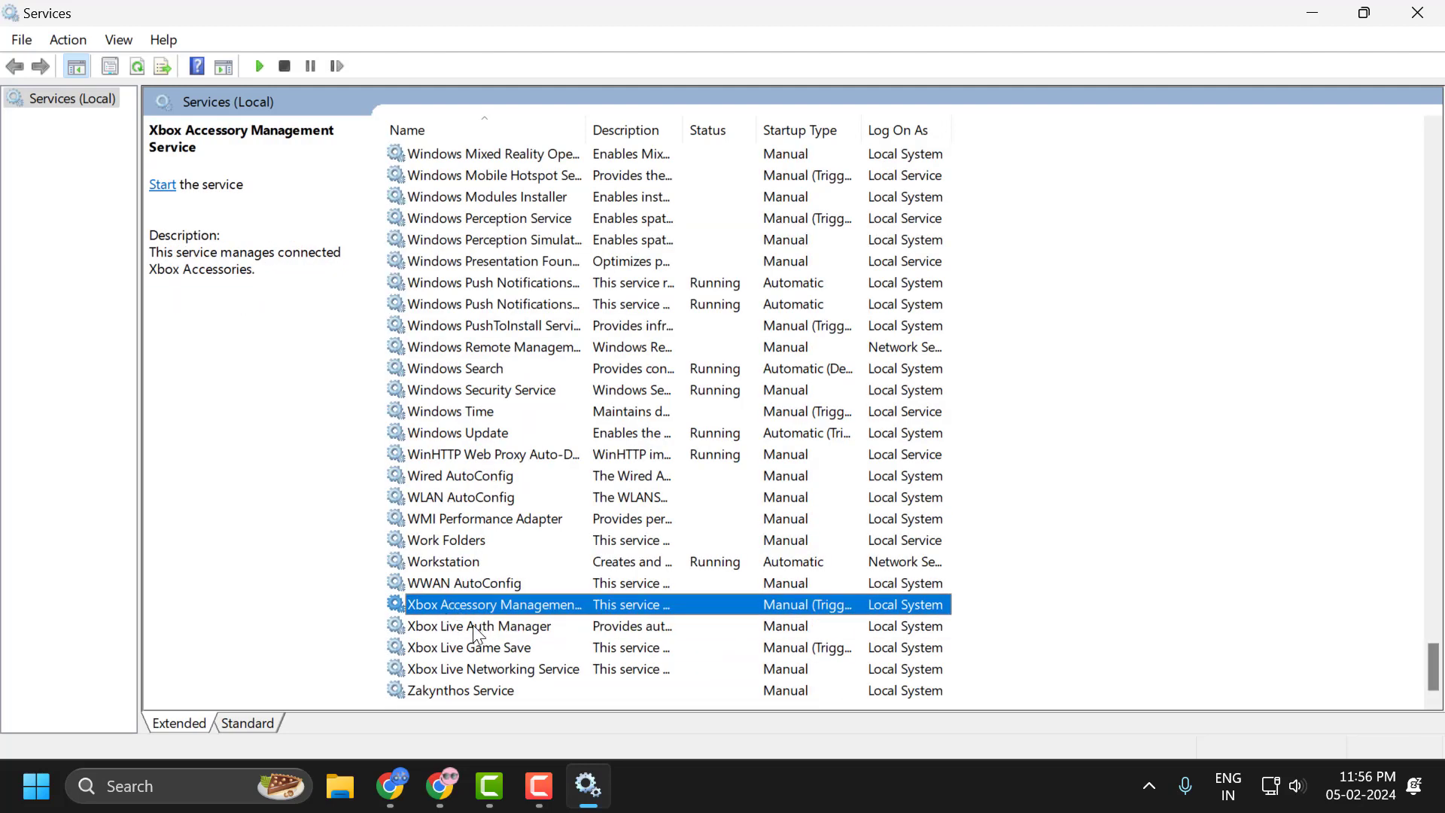
{"action": "mouse_move", "coordinate": [493, 604]}
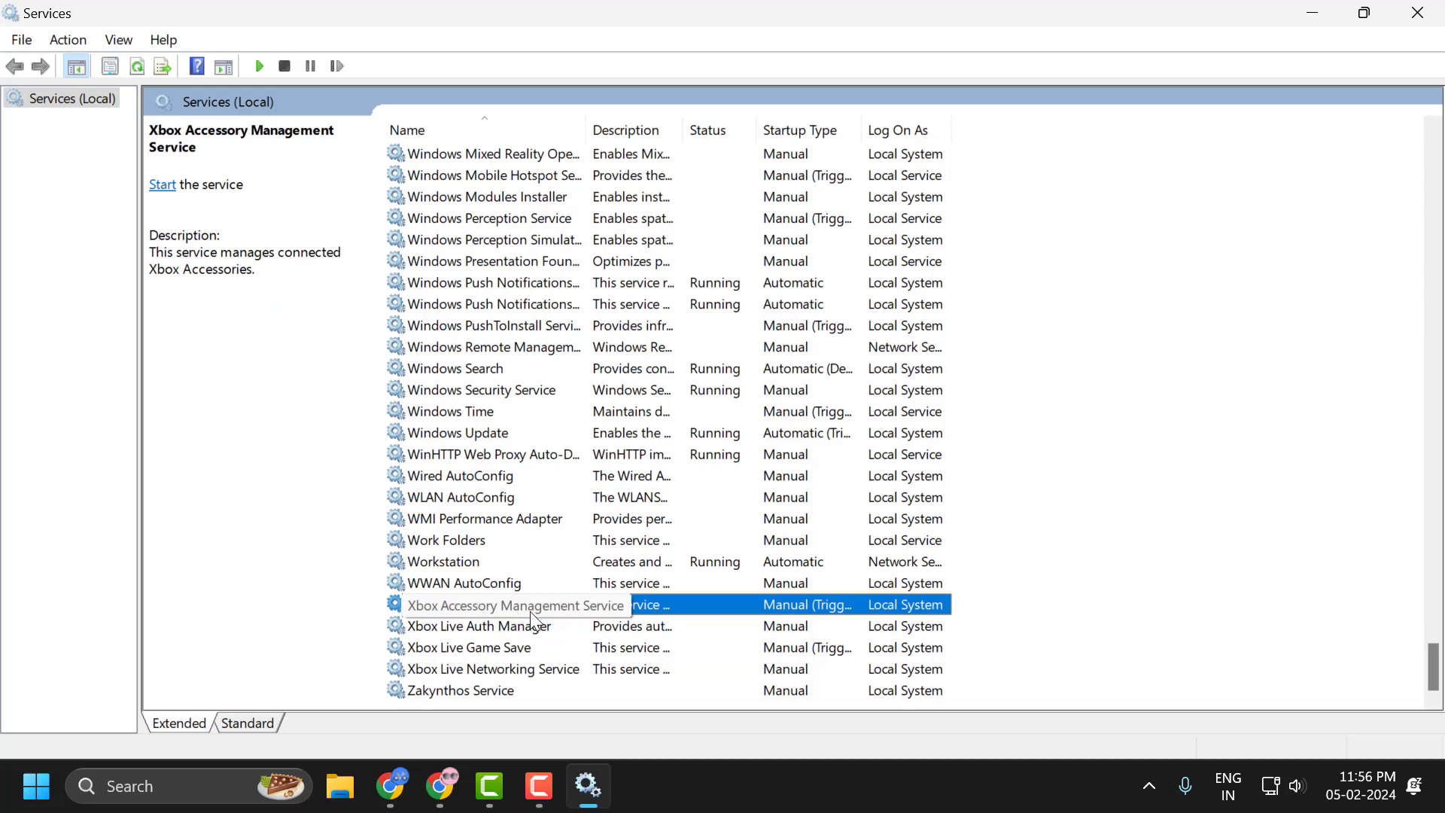
{"action": "double_click", "coordinate": [514, 604]}
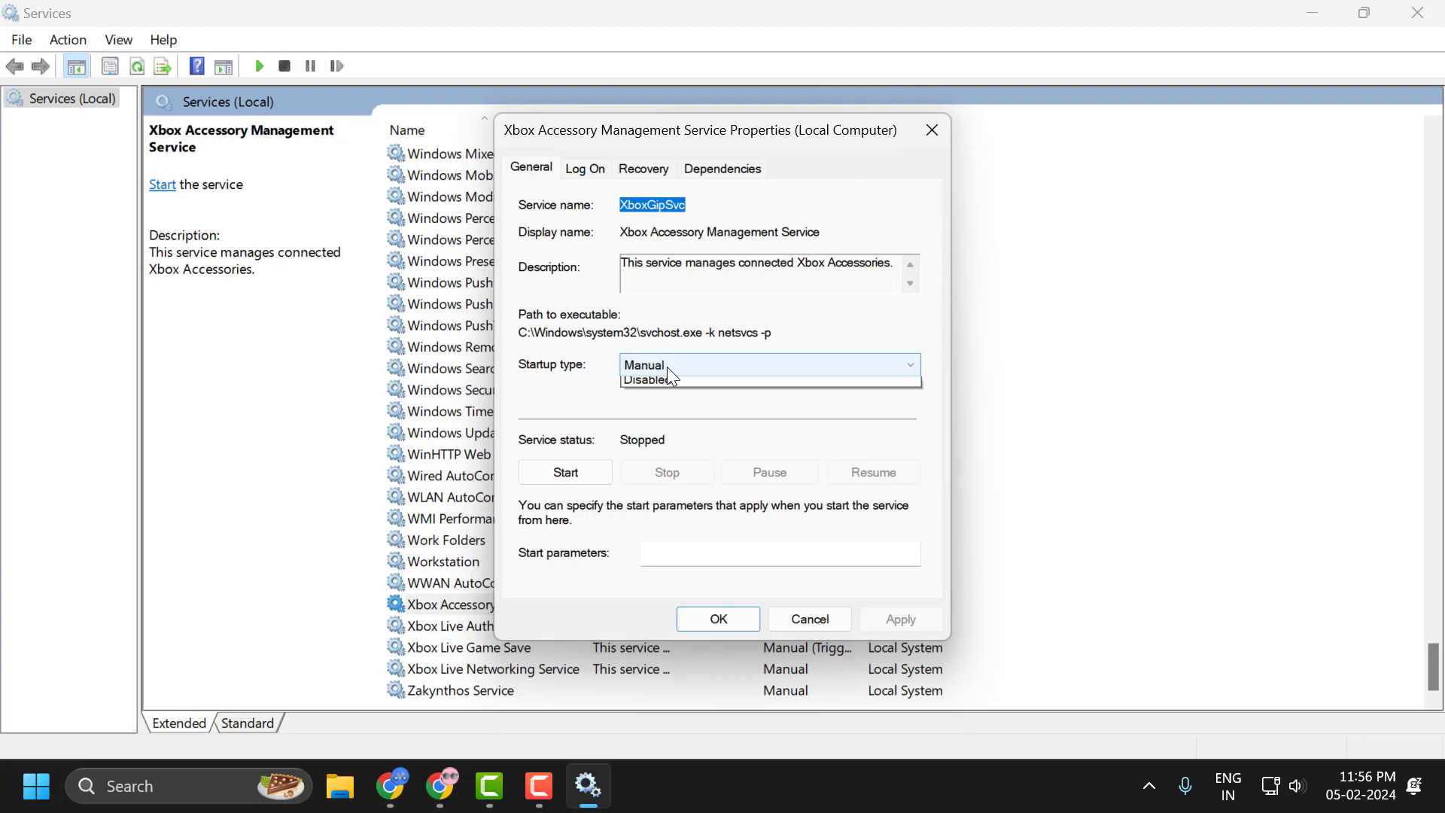
{"action": "left_click", "coordinate": [649, 365]}
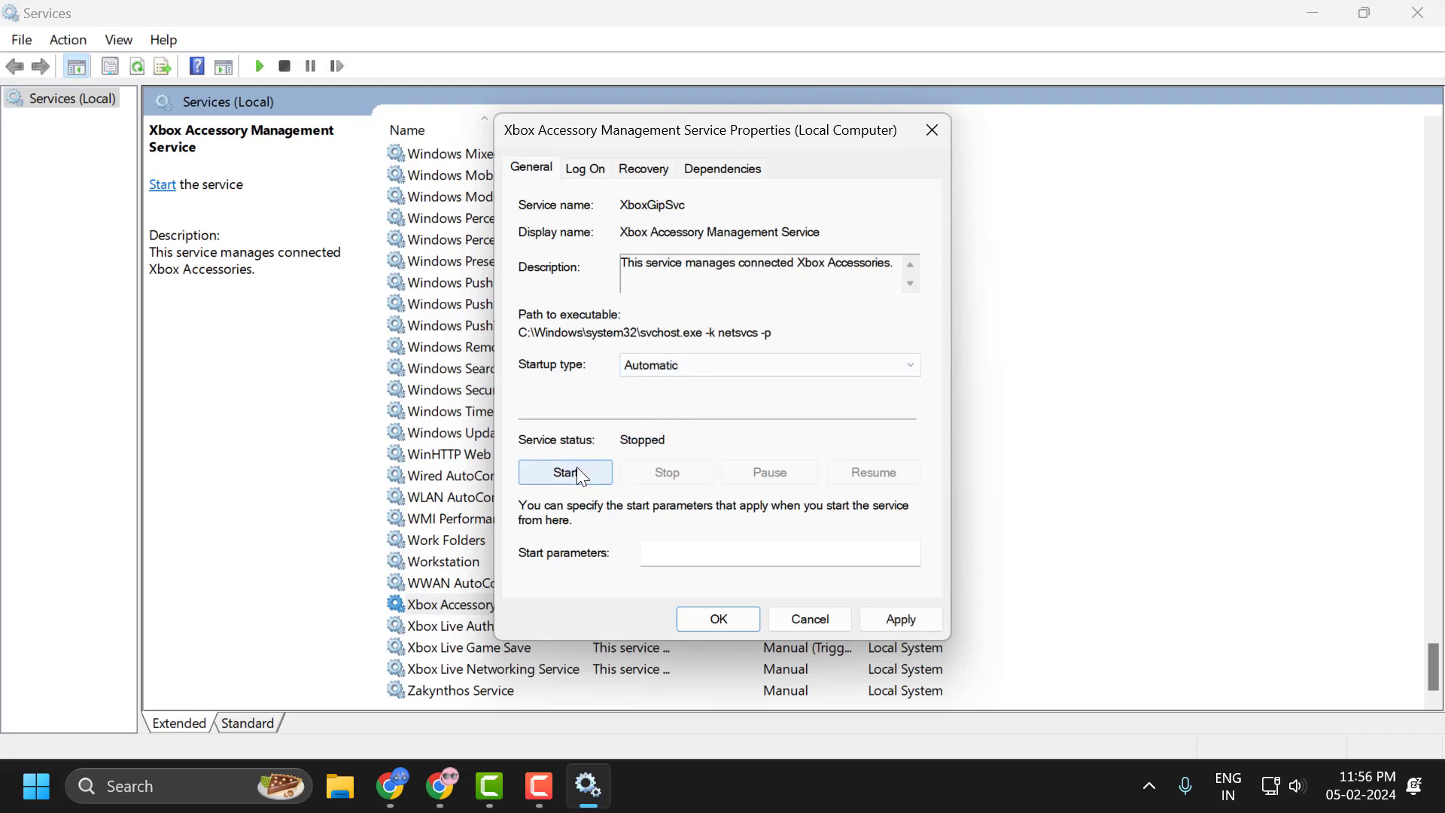
{"action": "left_click", "coordinate": [565, 471]}
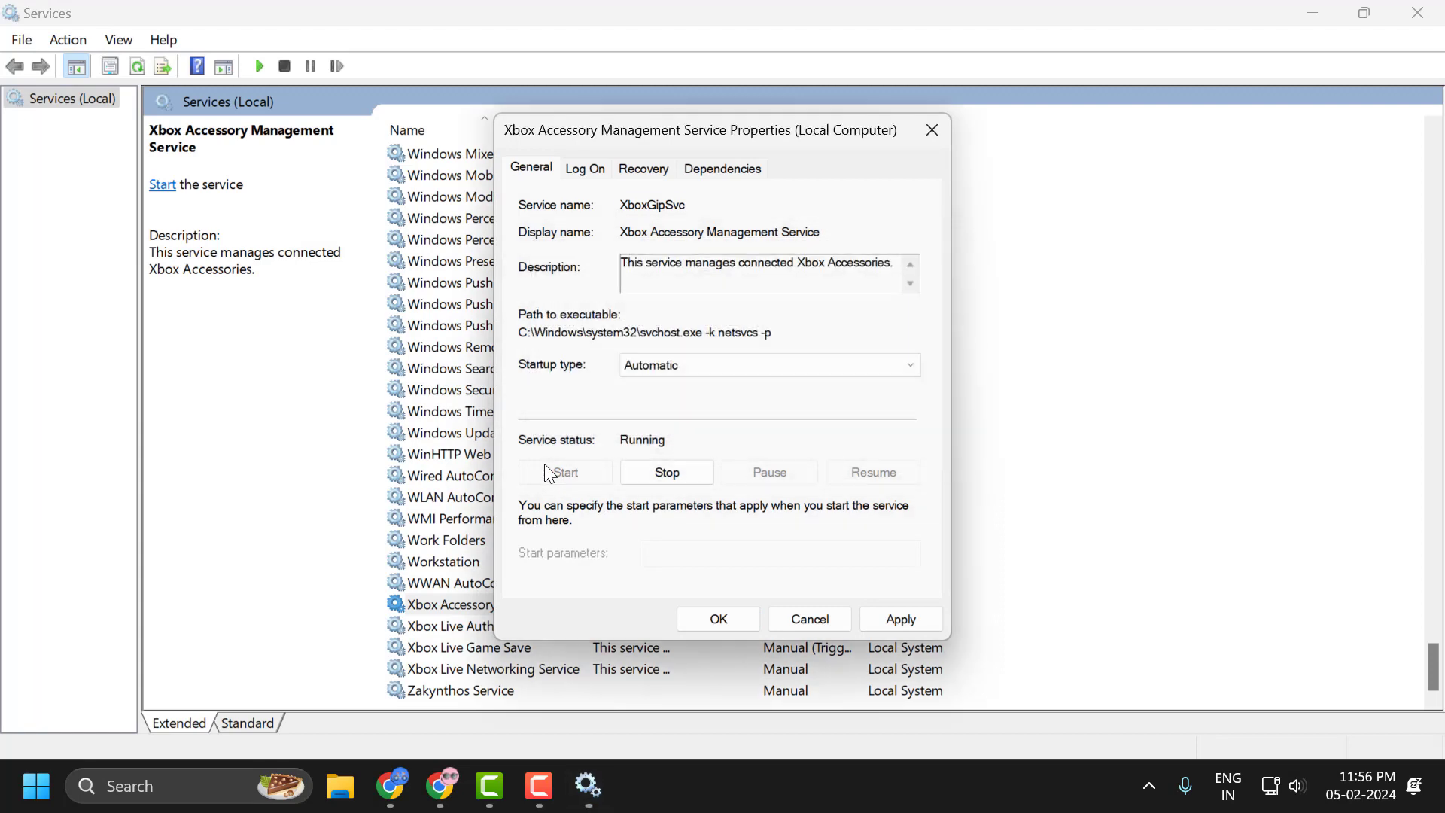
{"action": "left_click", "coordinate": [718, 618]}
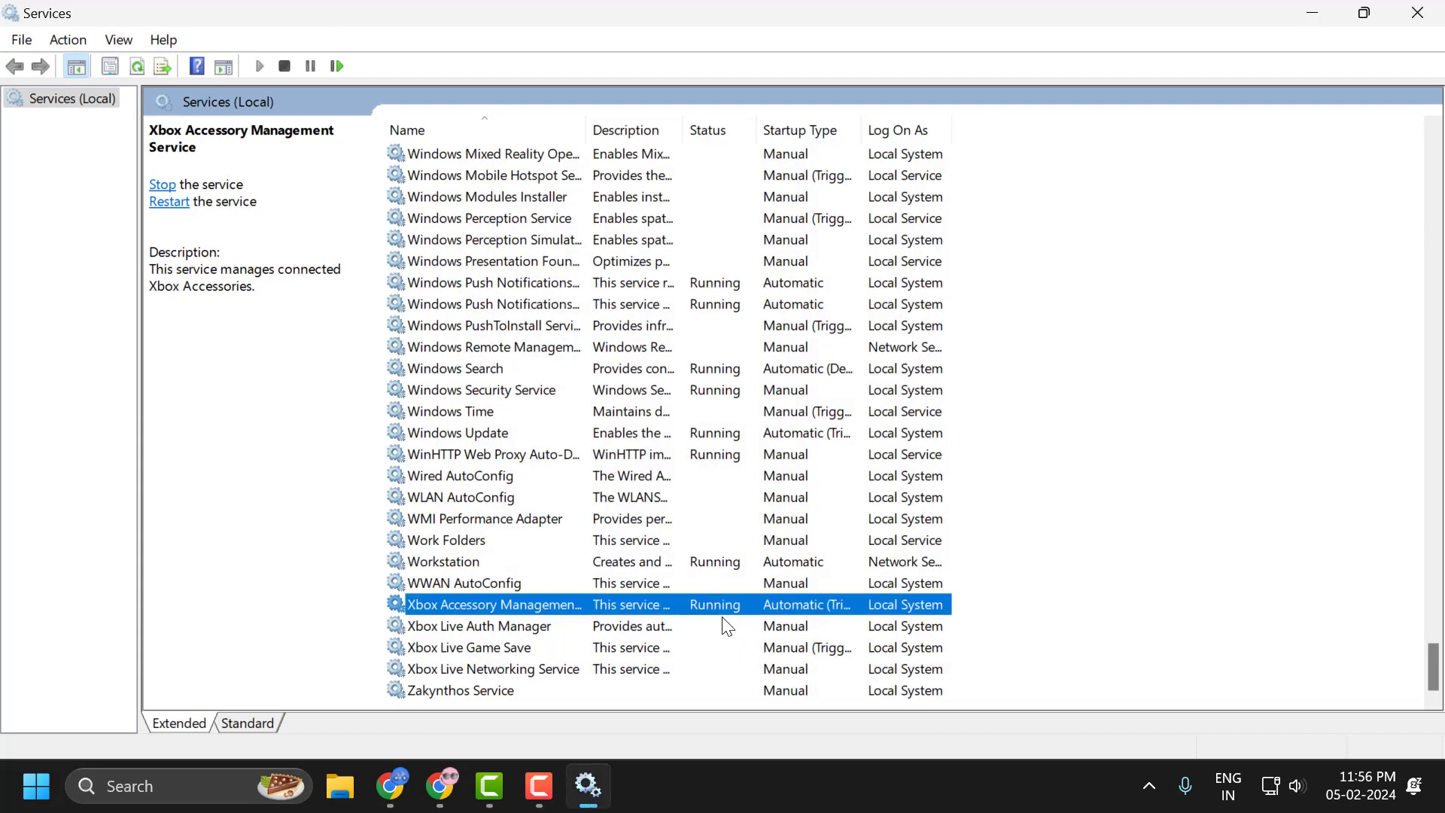
{"action": "mouse_move", "coordinate": [479, 637]}
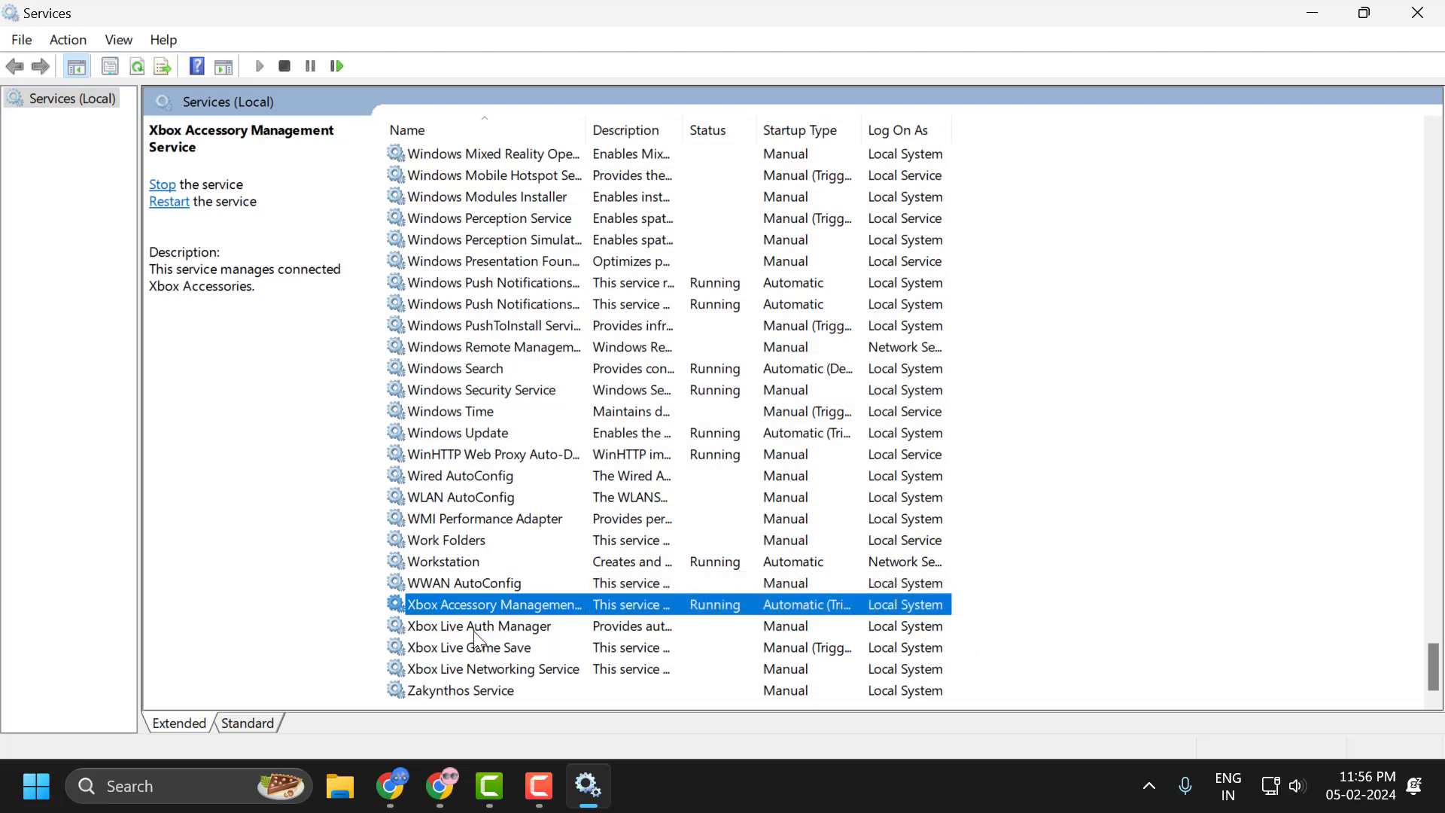
Set Xbox Live Game Save to Automatic, apply the change, and close Services
{"action": "double_click", "coordinate": [476, 625]}
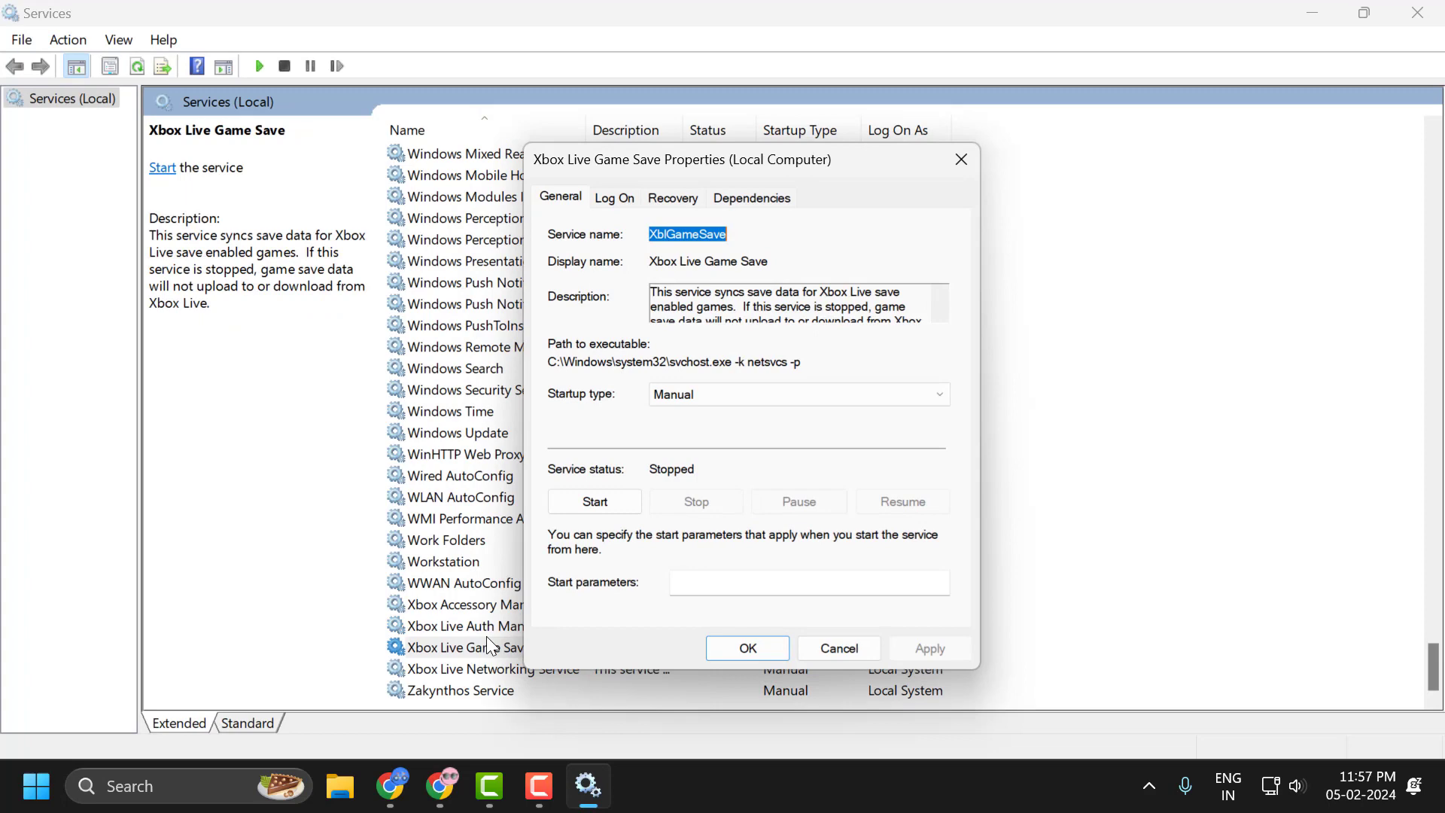
{"action": "left_click", "coordinate": [928, 647]}
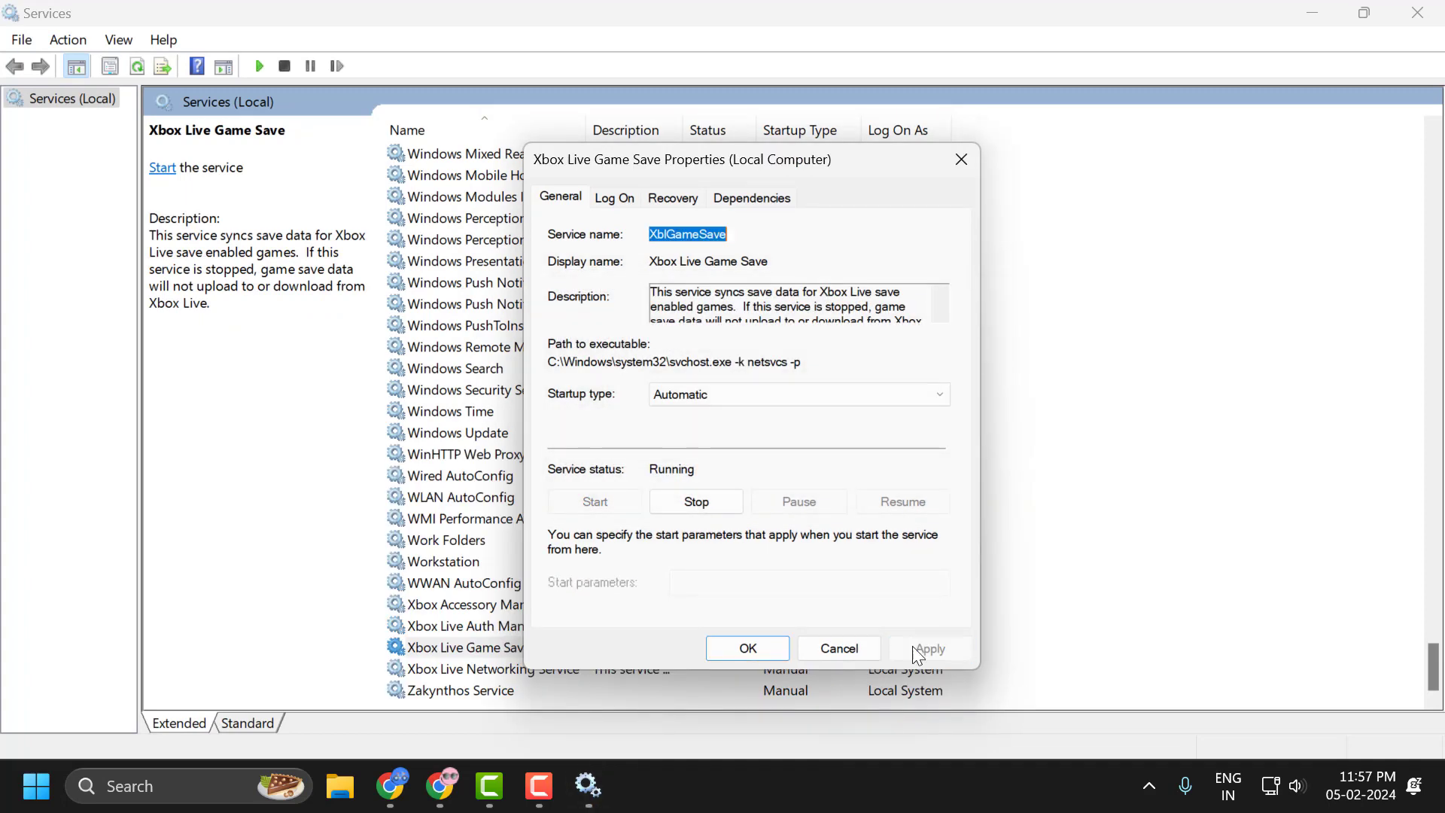
{"action": "left_click", "coordinate": [498, 669]}
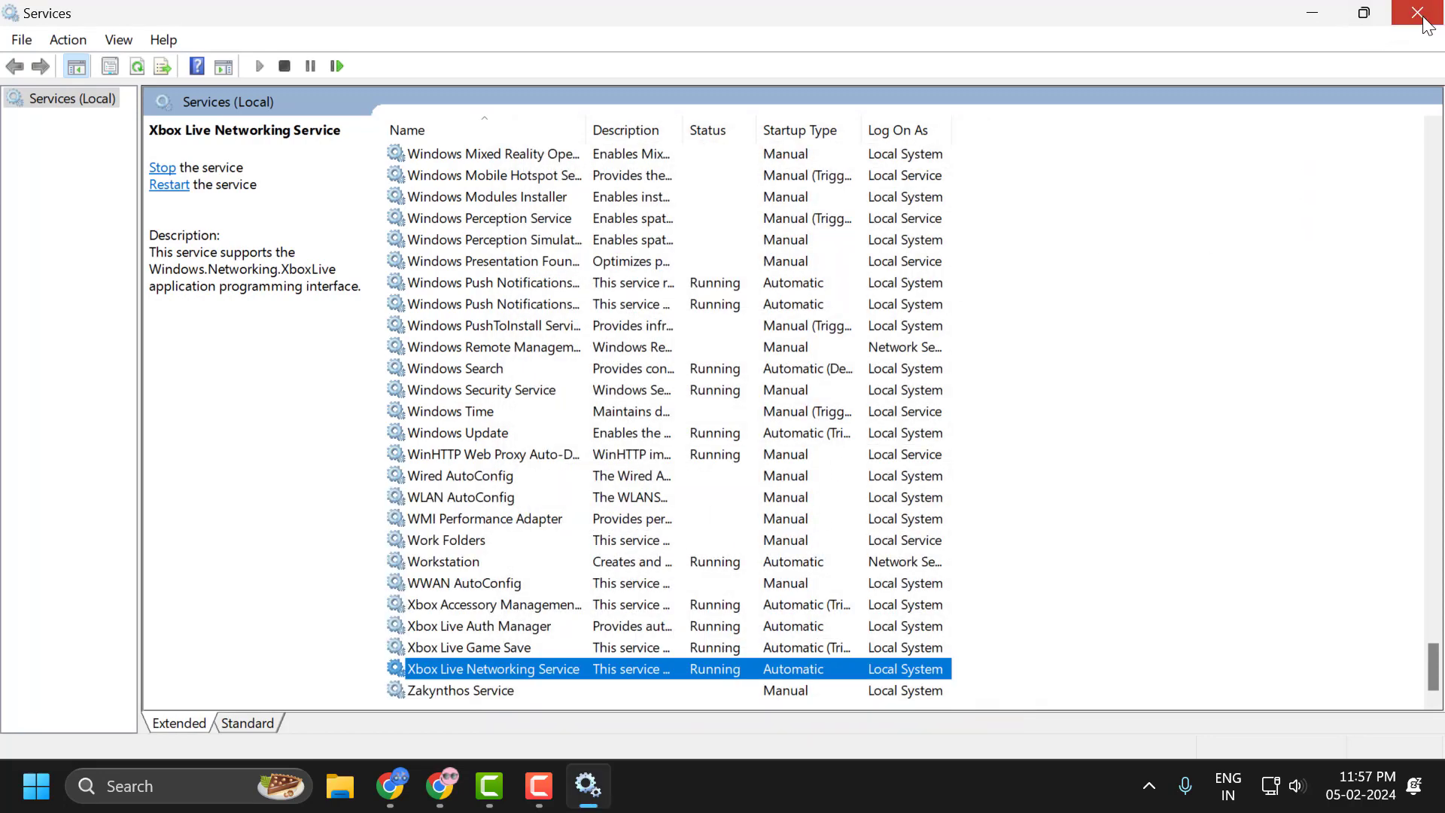
{"action": "left_click", "coordinate": [1427, 13]}
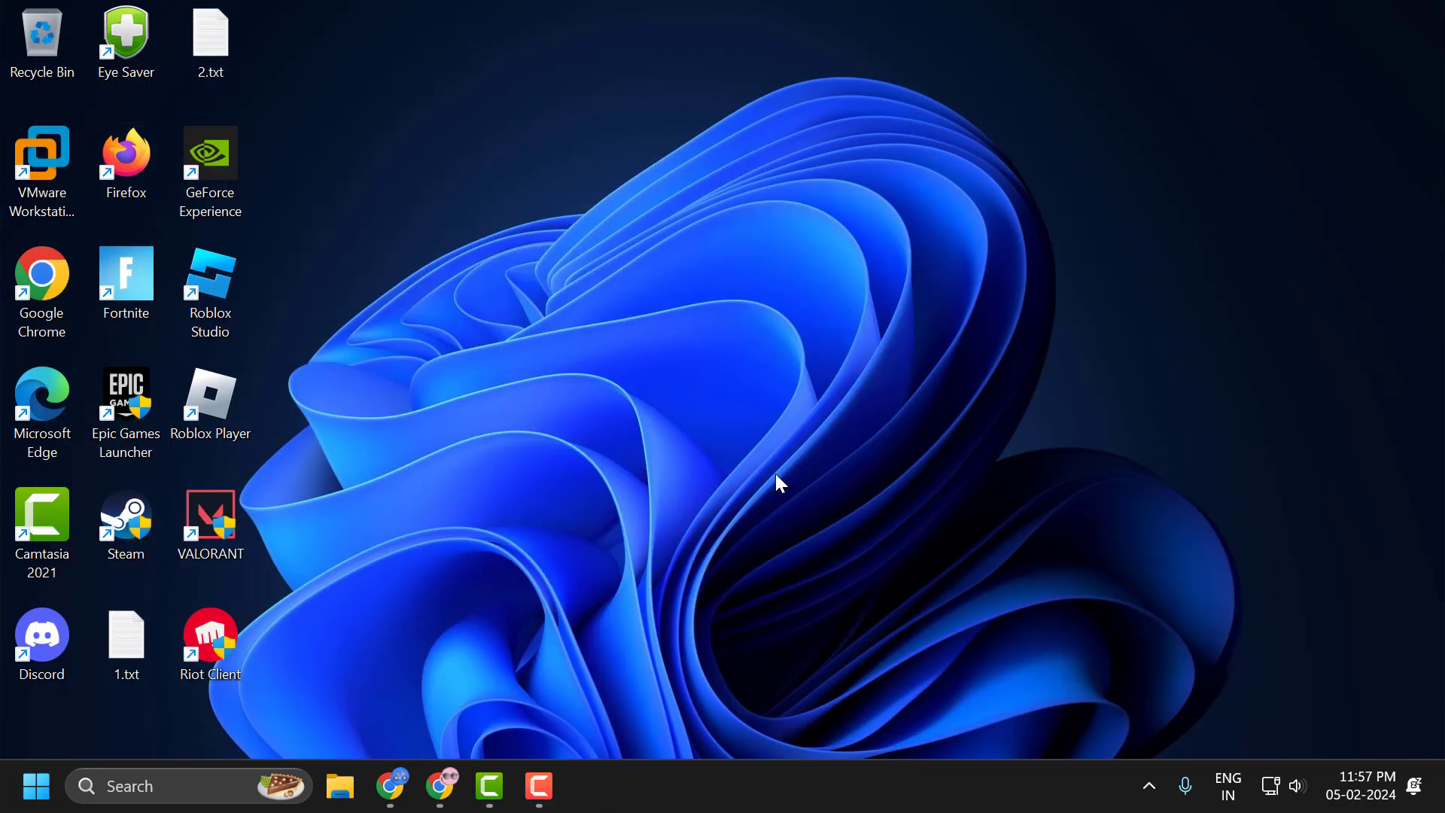
{"action": "mouse_move", "coordinate": [698, 580]}
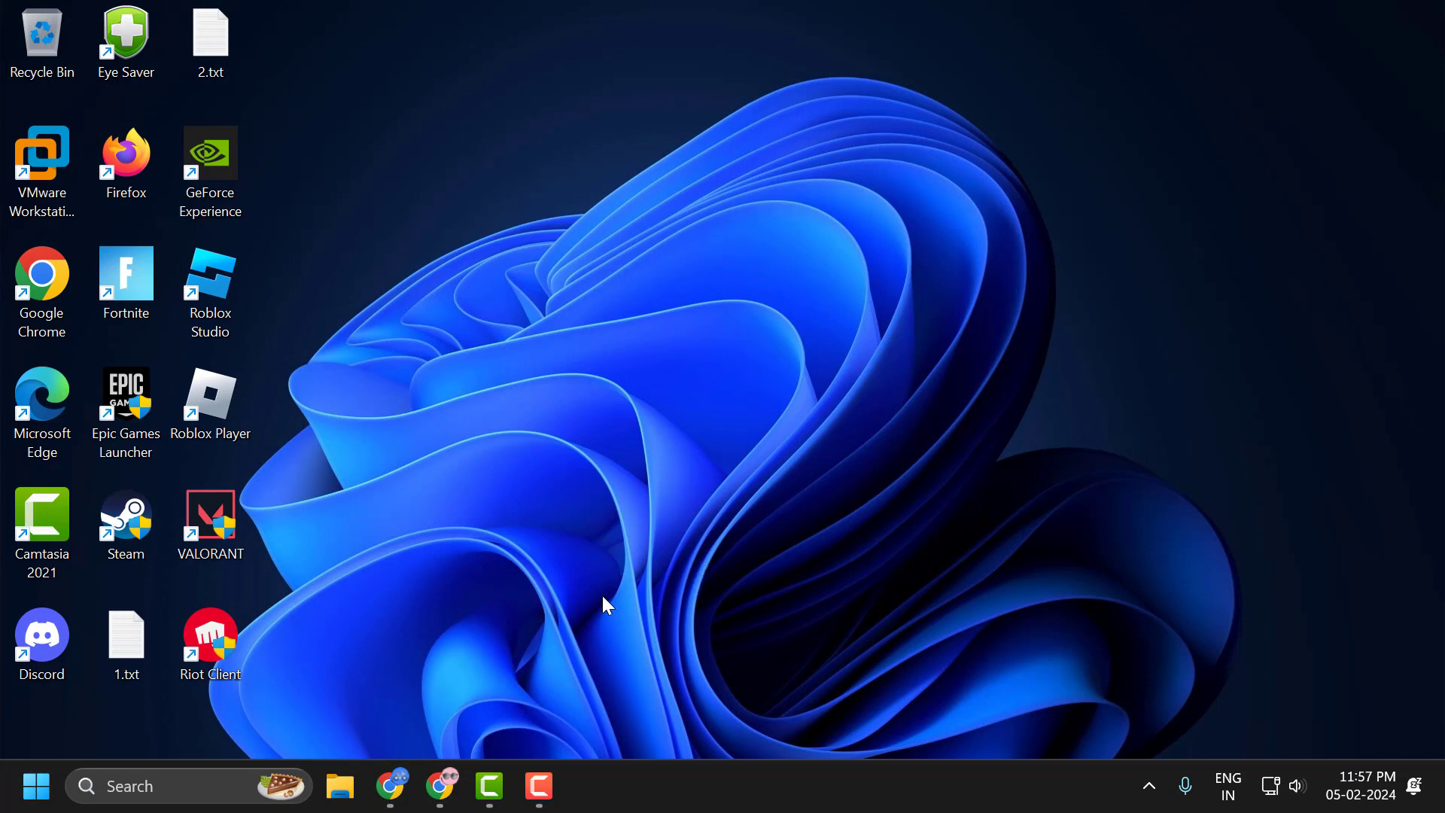
{"action": "mouse_move", "coordinate": [636, 625]}
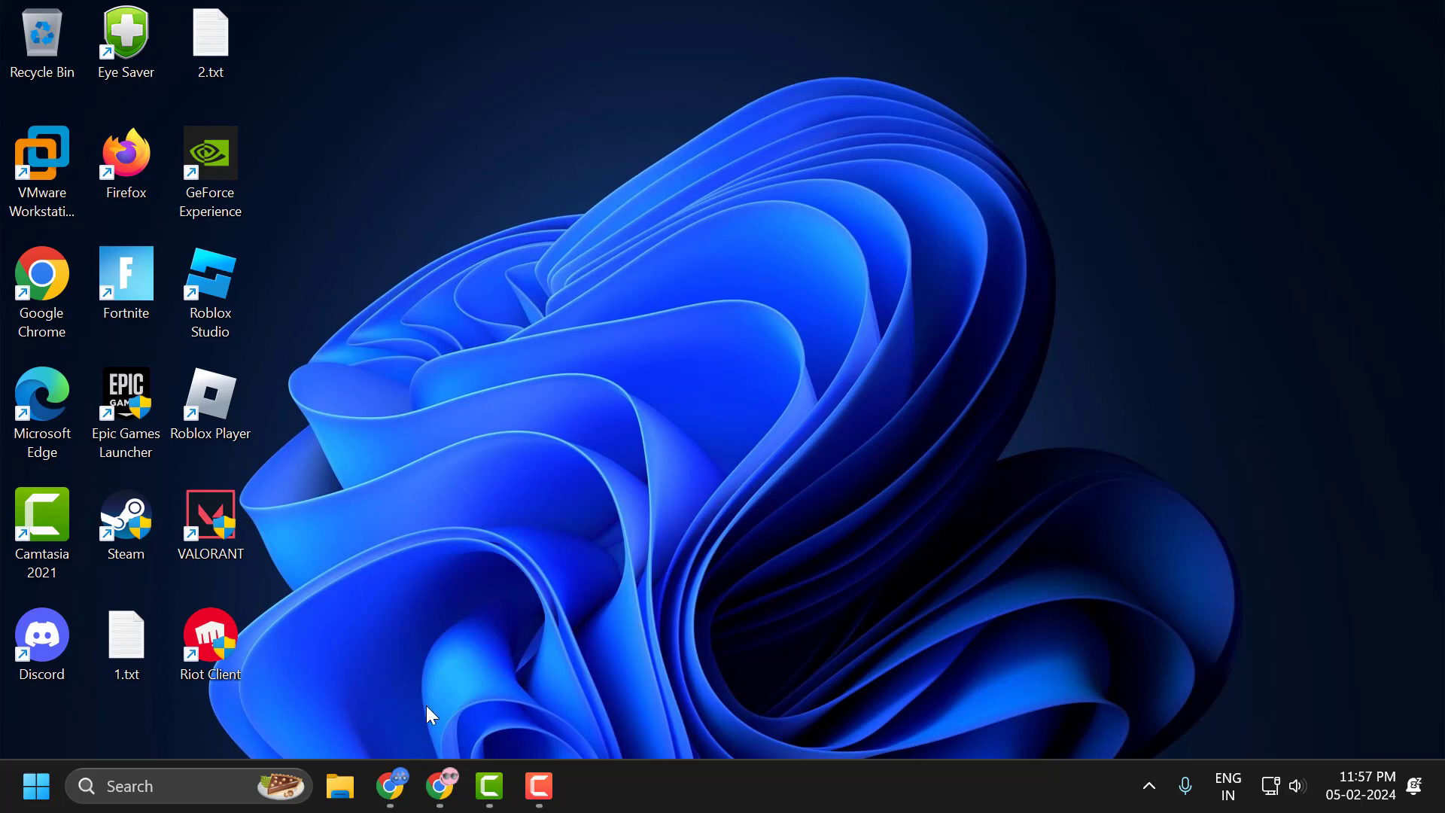
Open the Start button's Quick Link menu of system shortcuts
{"action": "right_click", "coordinate": [35, 785]}
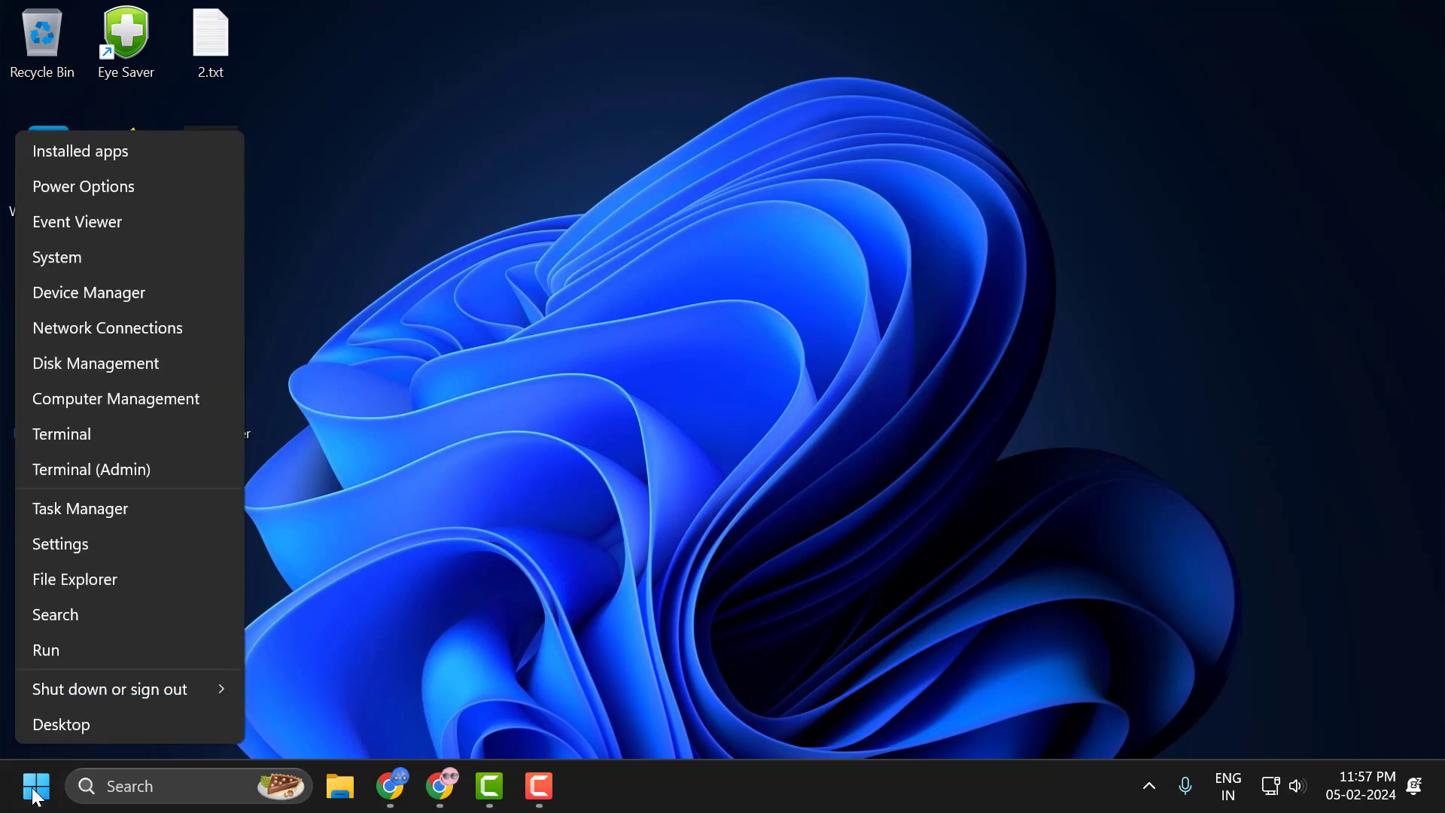
Run %localappdata% to open the AppData Local folder
{"action": "left_click", "coordinate": [45, 649]}
{"action": "type", "text": "%localappdata%"}
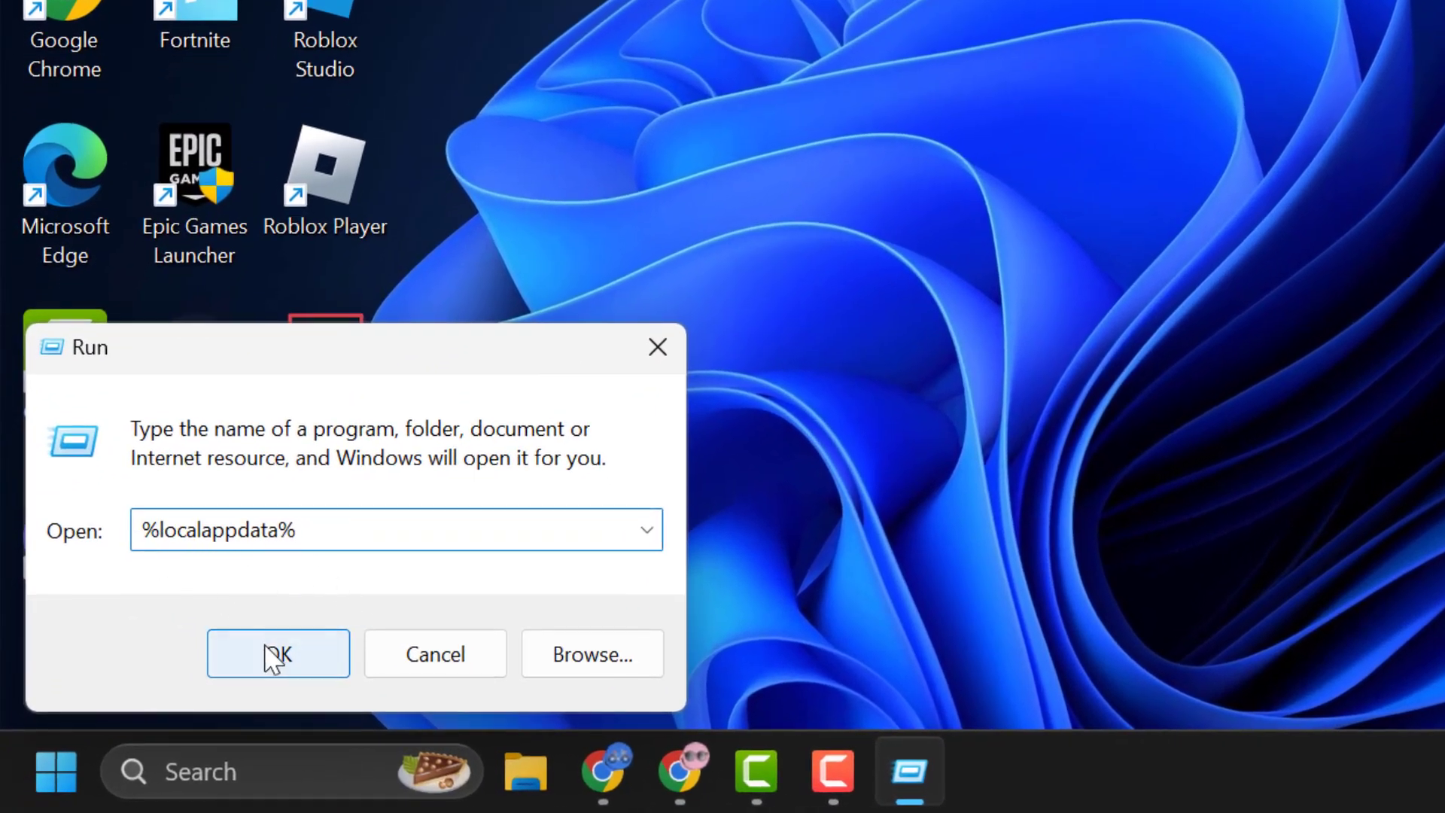
{"action": "left_click", "coordinate": [277, 652]}
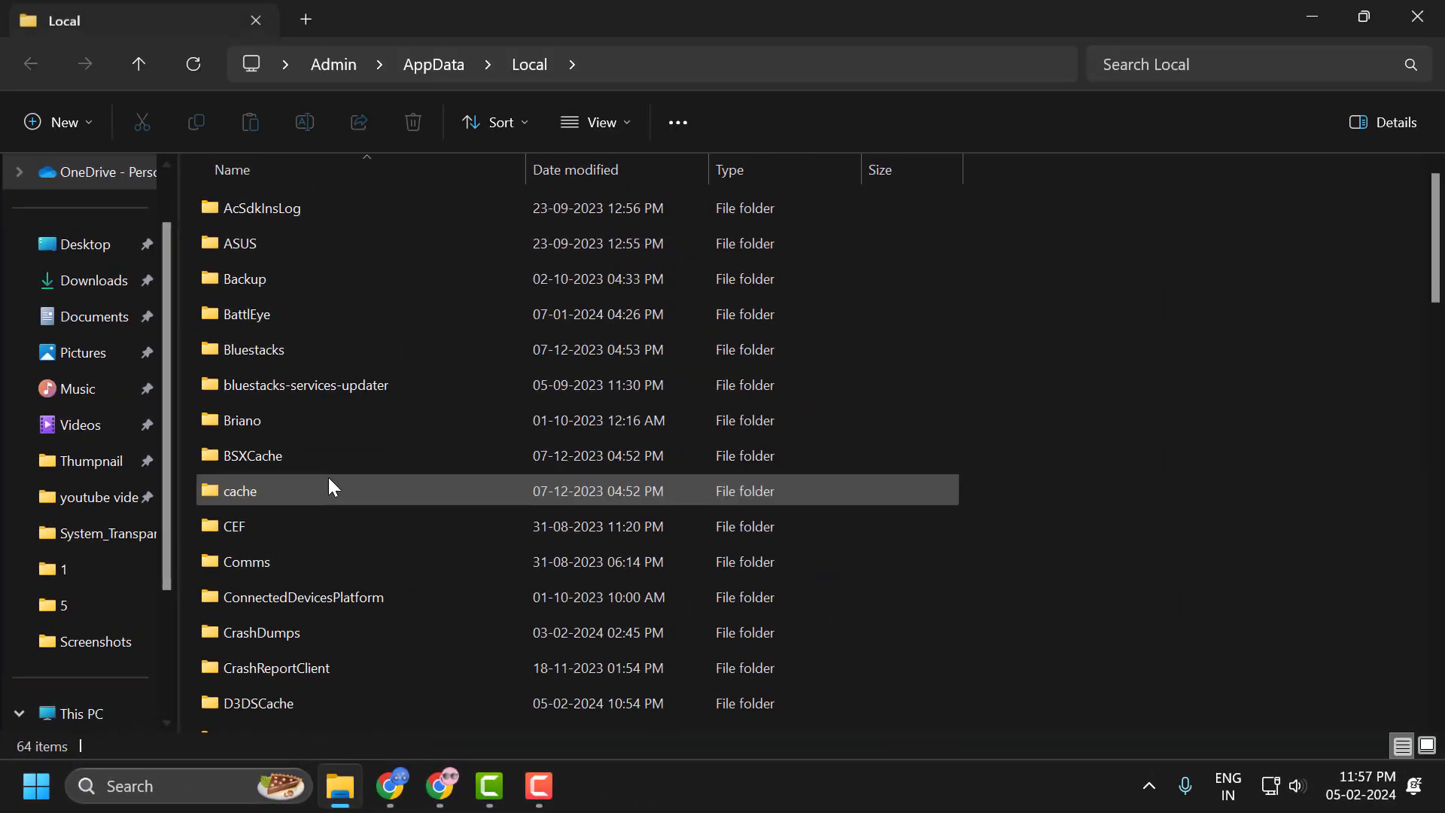
Delete the Palworld cache folder from AppData Local and close File Explorer
{"action": "left_click", "coordinate": [251, 455]}
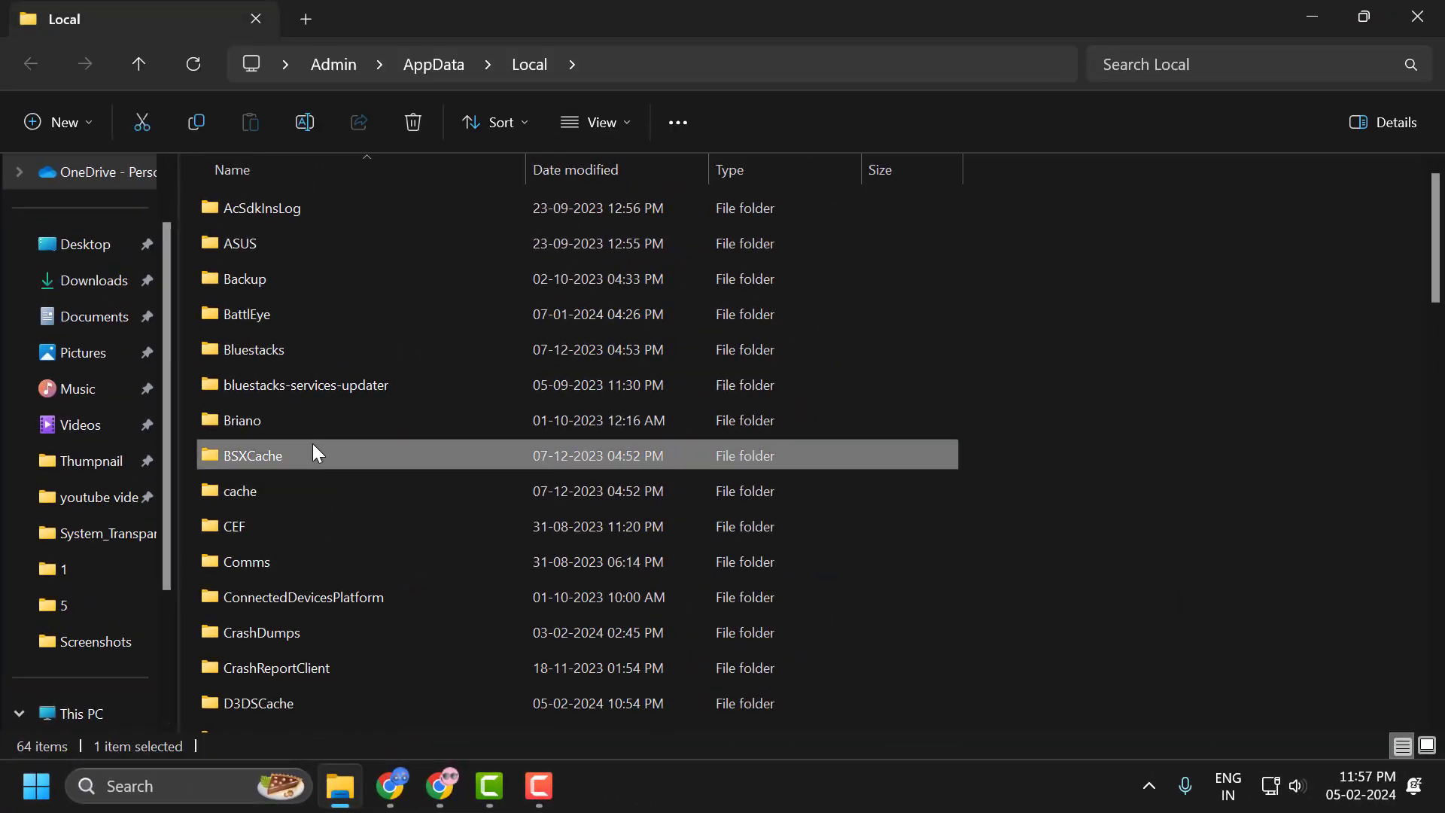
{"action": "scroll", "scroll_direction": "down", "scroll_amount": 3}
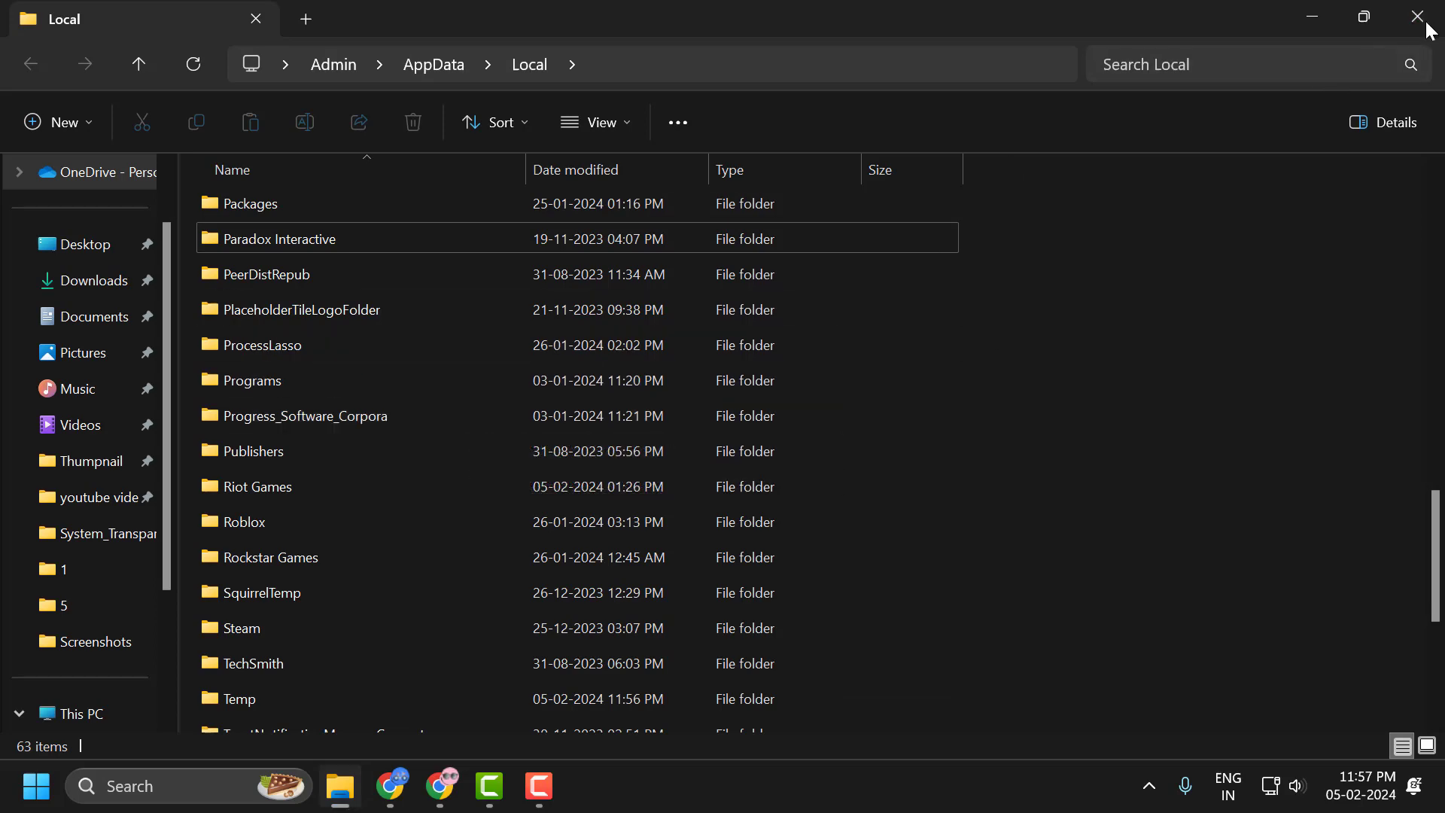
{"action": "left_click", "coordinate": [1417, 17]}
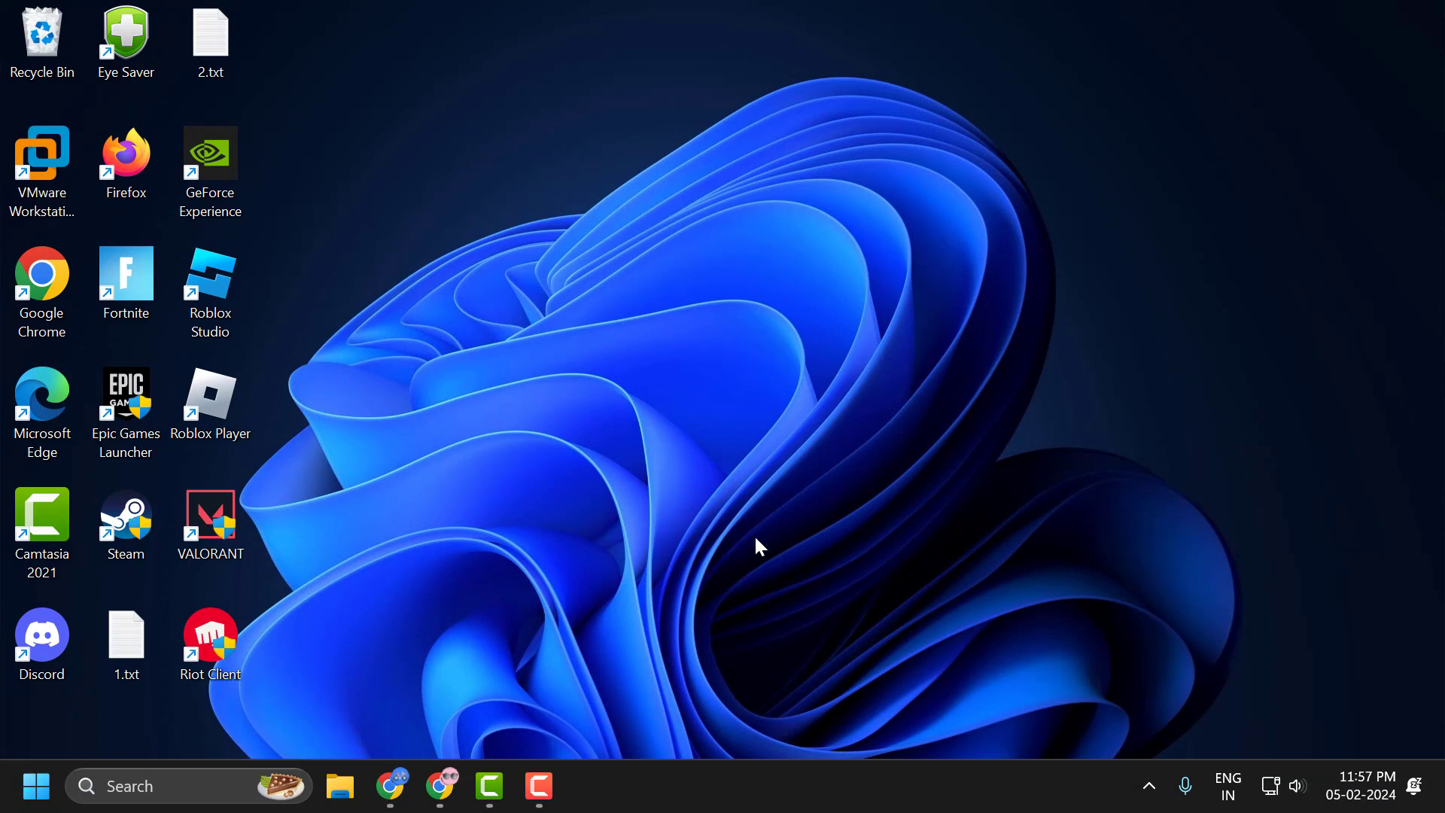
{"action": "mouse_move", "coordinate": [673, 476]}
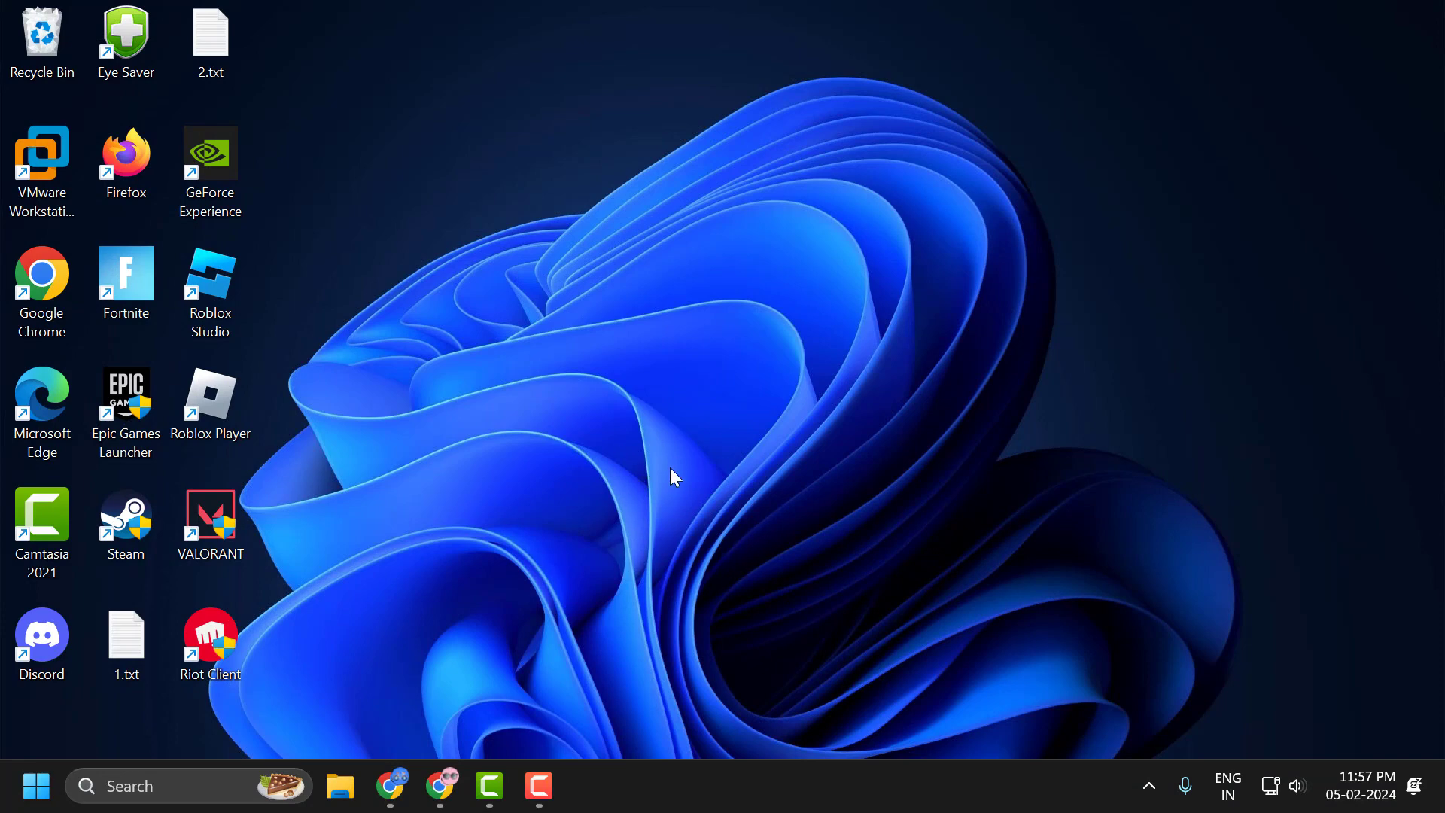
{"action": "mouse_move", "coordinate": [780, 550]}
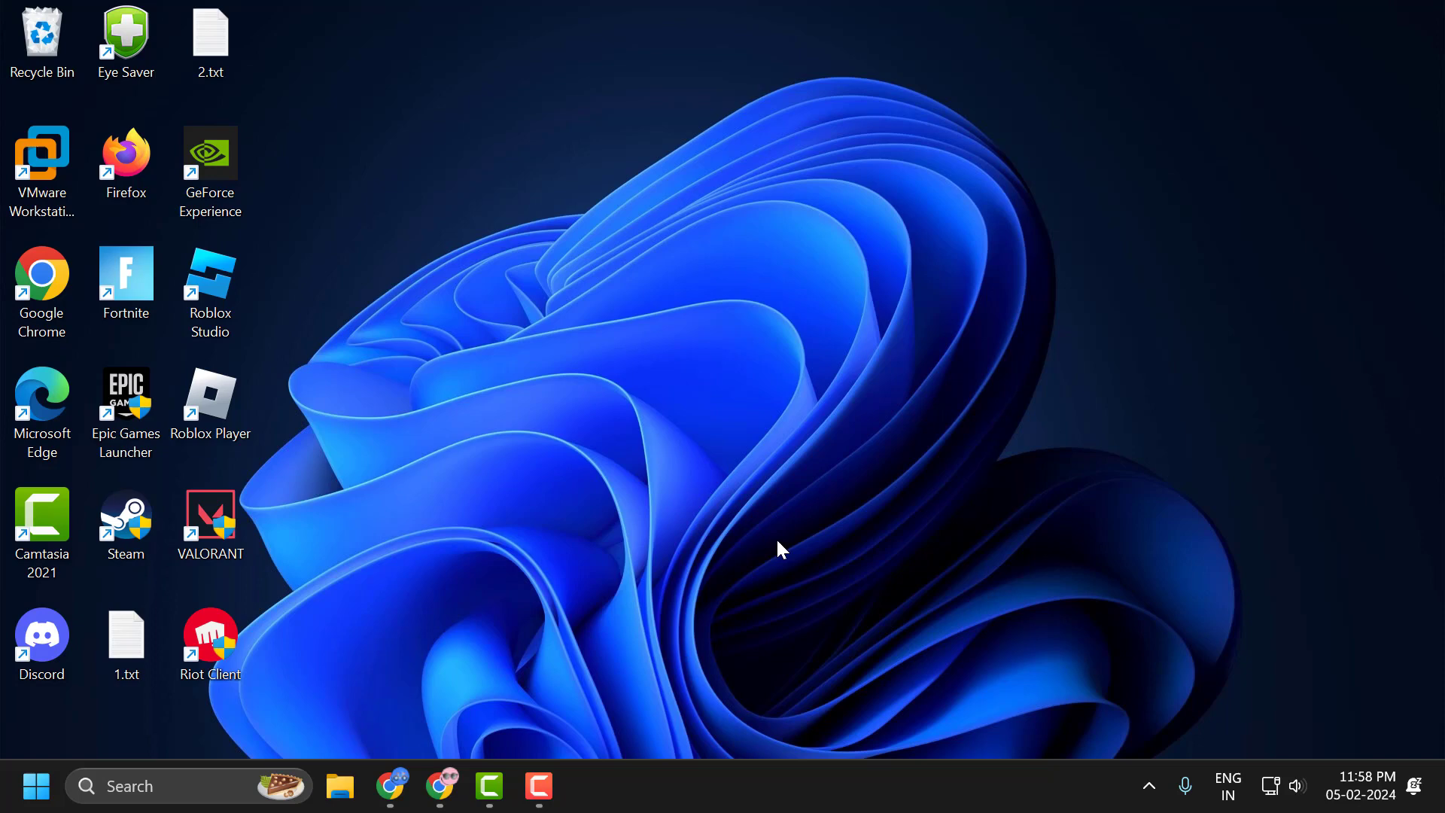
{"action": "mouse_move", "coordinate": [771, 520]}
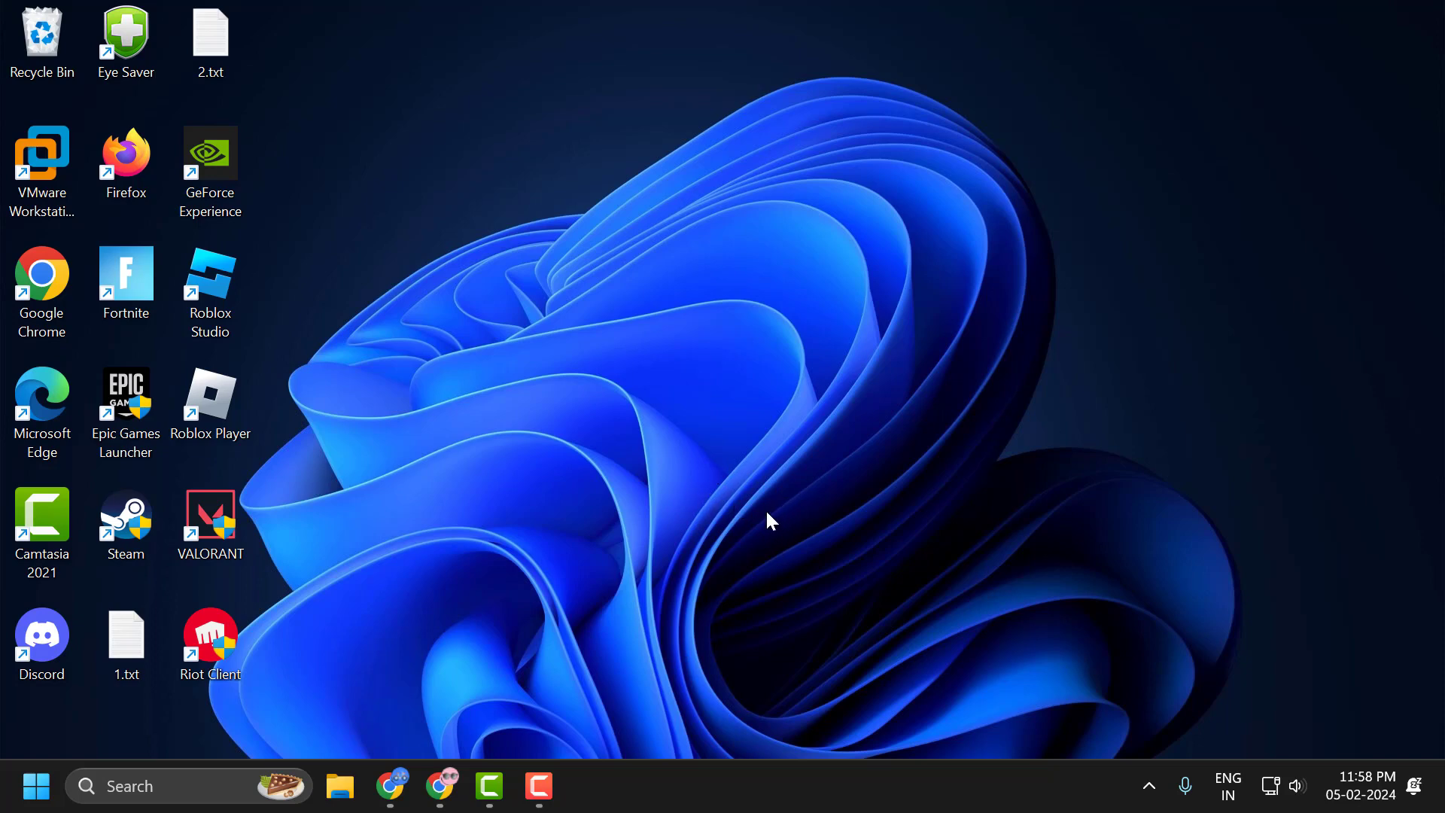